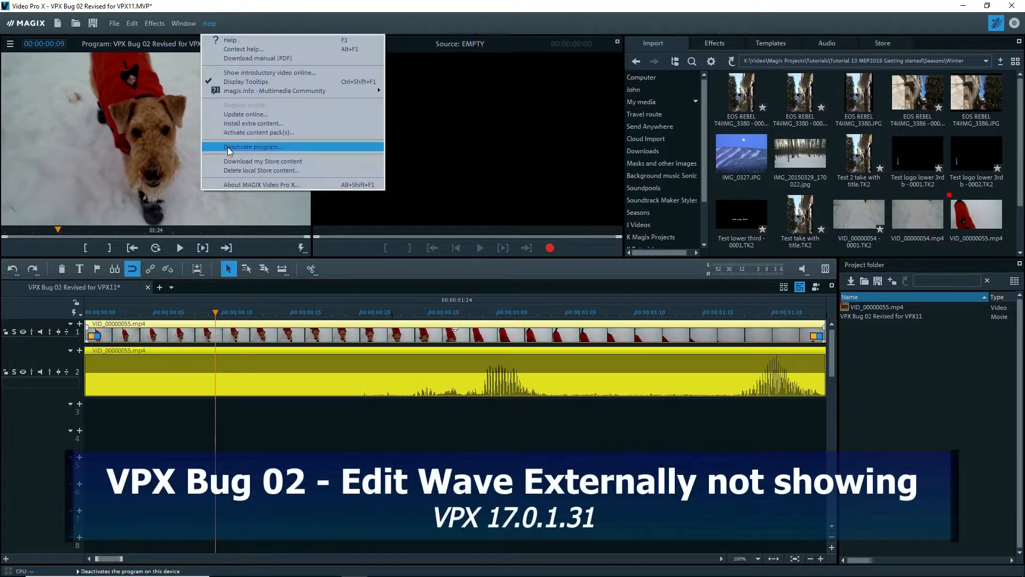
- Check the version info, then point the Audio editor path to MusicEditor.exe
left_click(261, 185)
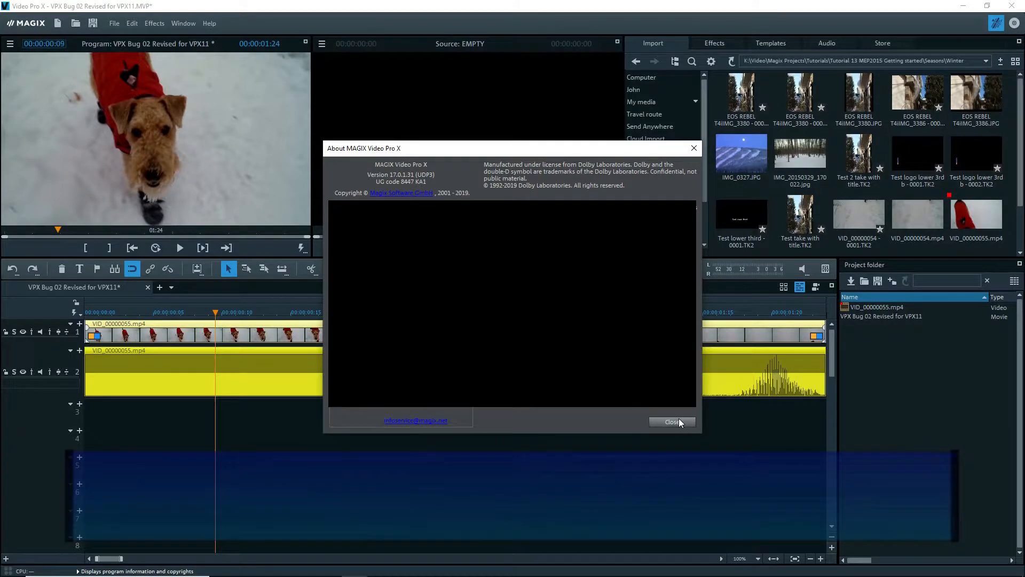
left_click(672, 422)
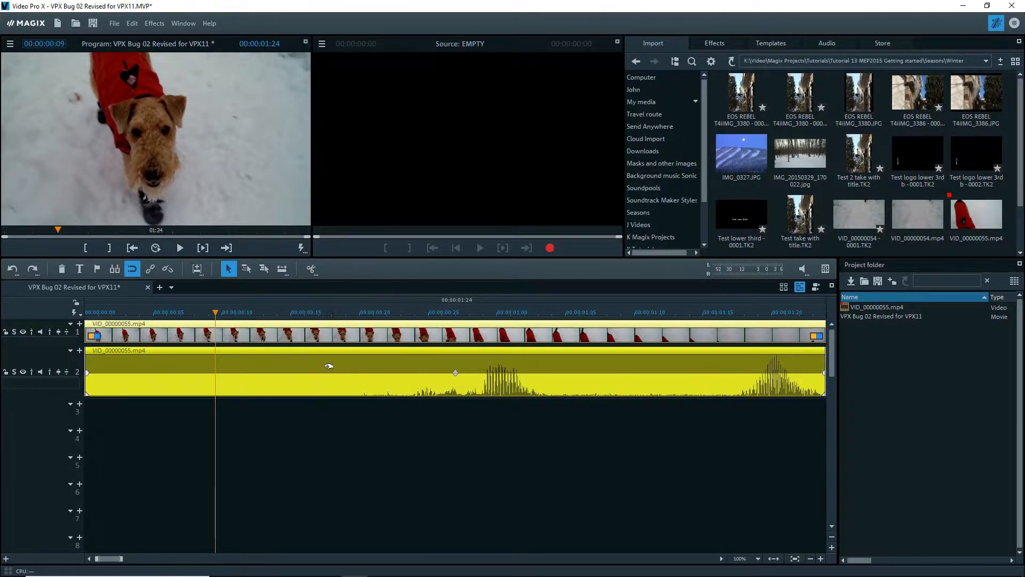
right_click(300, 371)
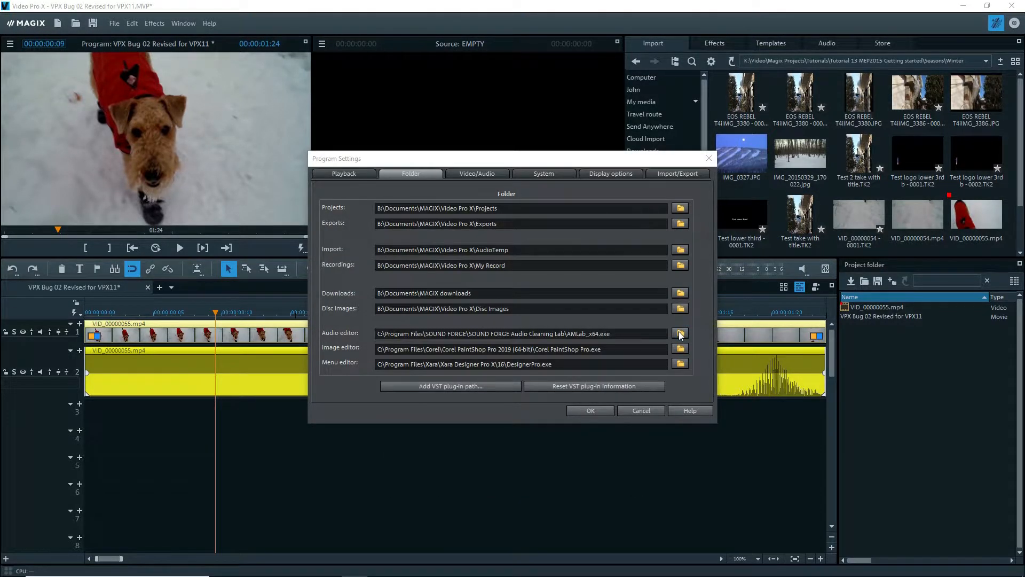
left_click(679, 334)
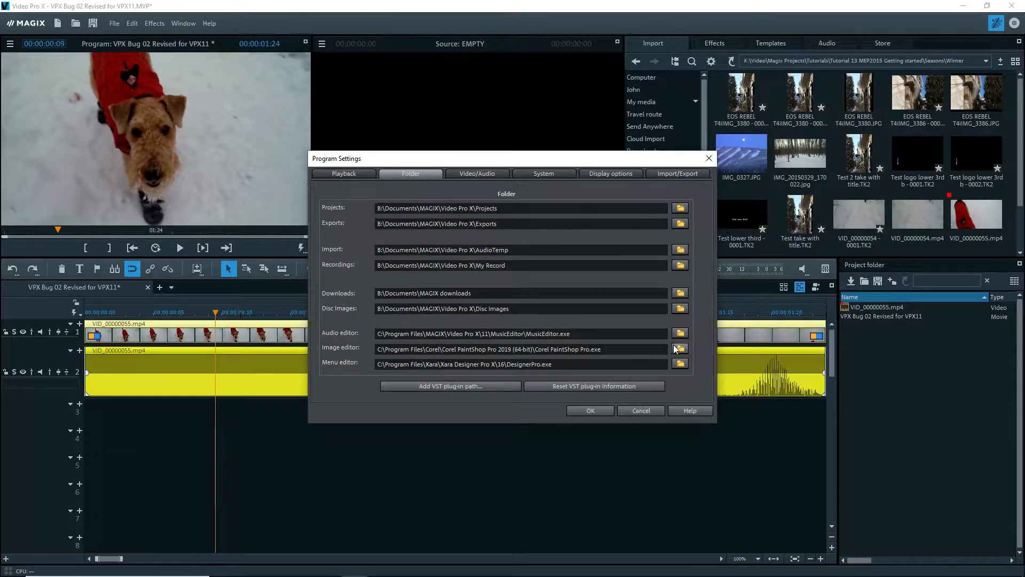
- Choose AMLab.exe from Audio & Music Lab Premium\22 as the external audio editor
left_click(680, 333)
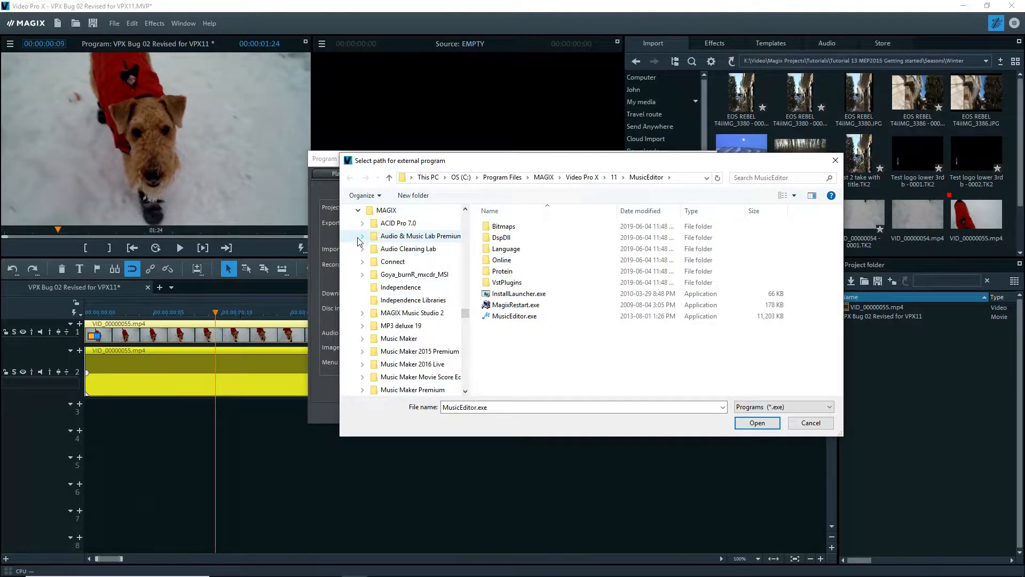
left_click(421, 236)
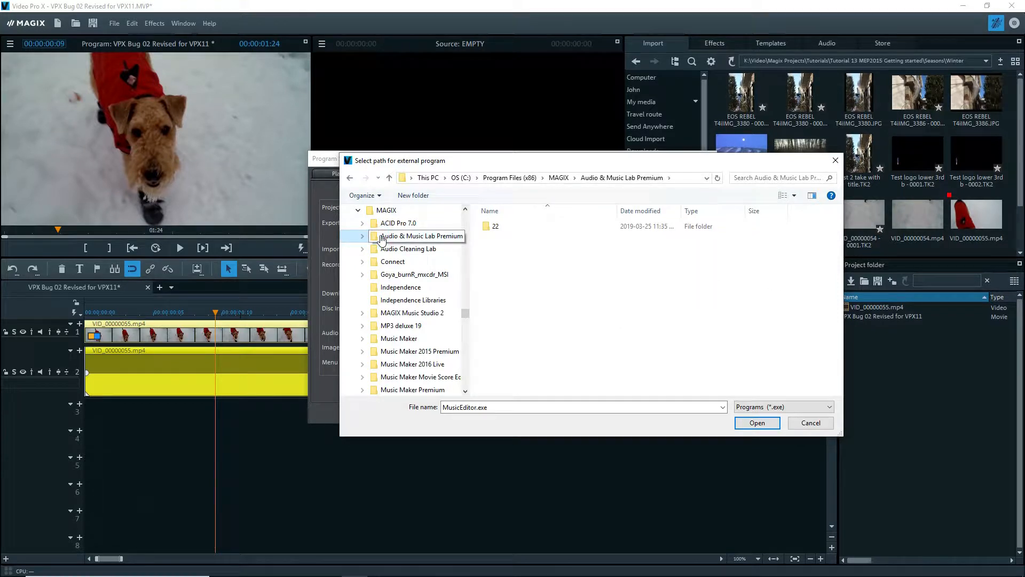
double_click(495, 225)
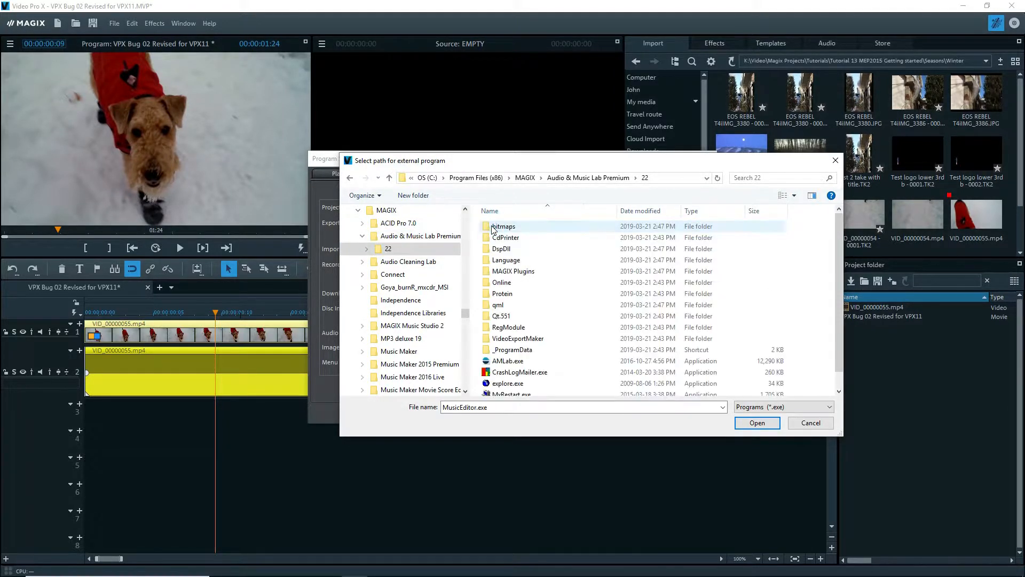
scroll("down", 3)
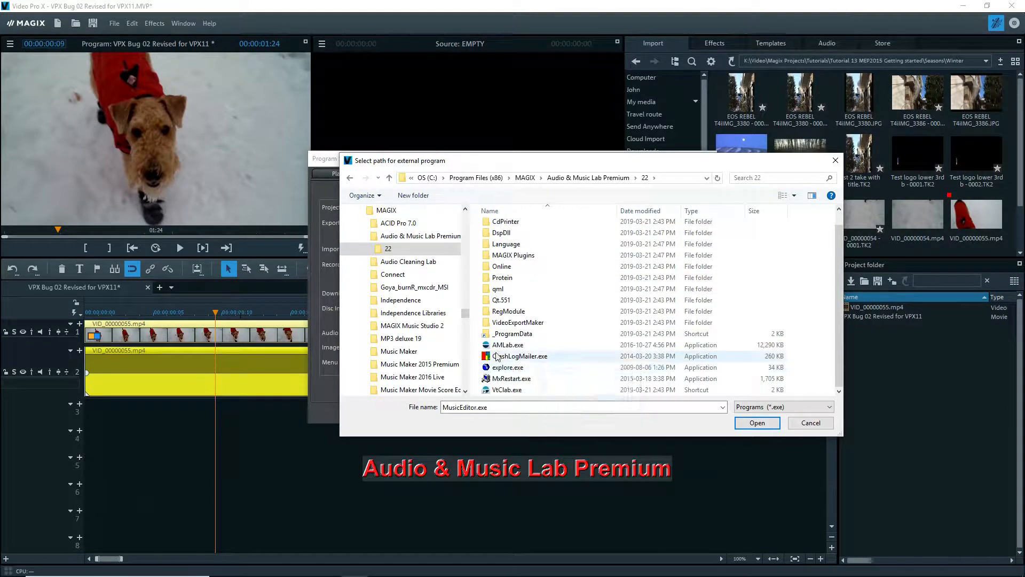
left_click(508, 344)
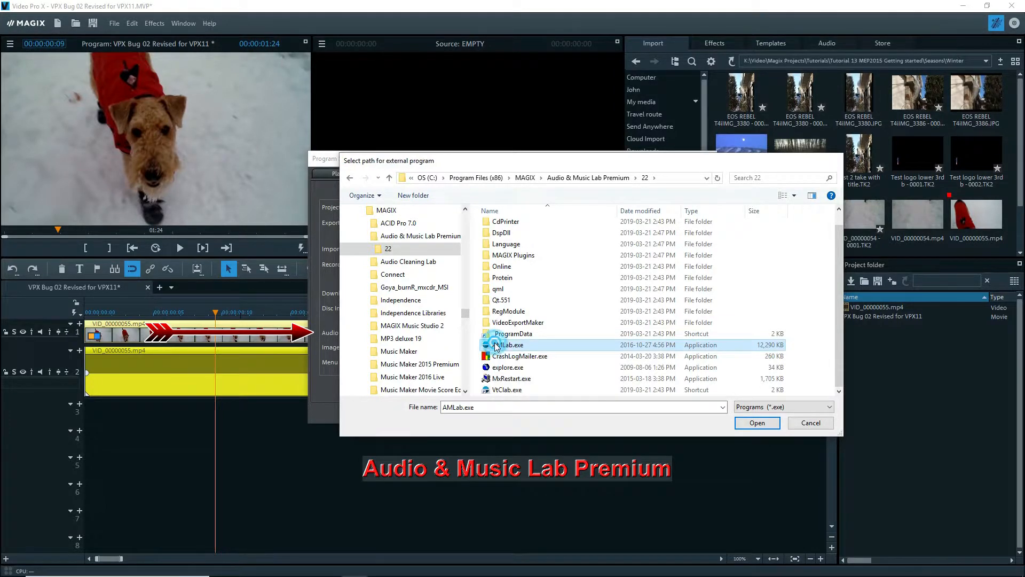
left_click(756, 422)
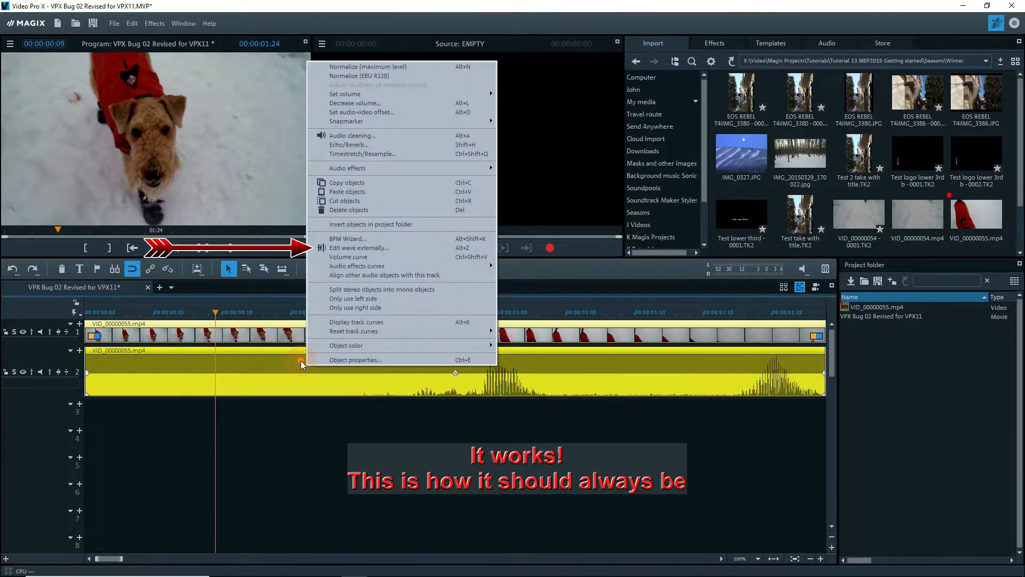
mouse_move(358, 248)
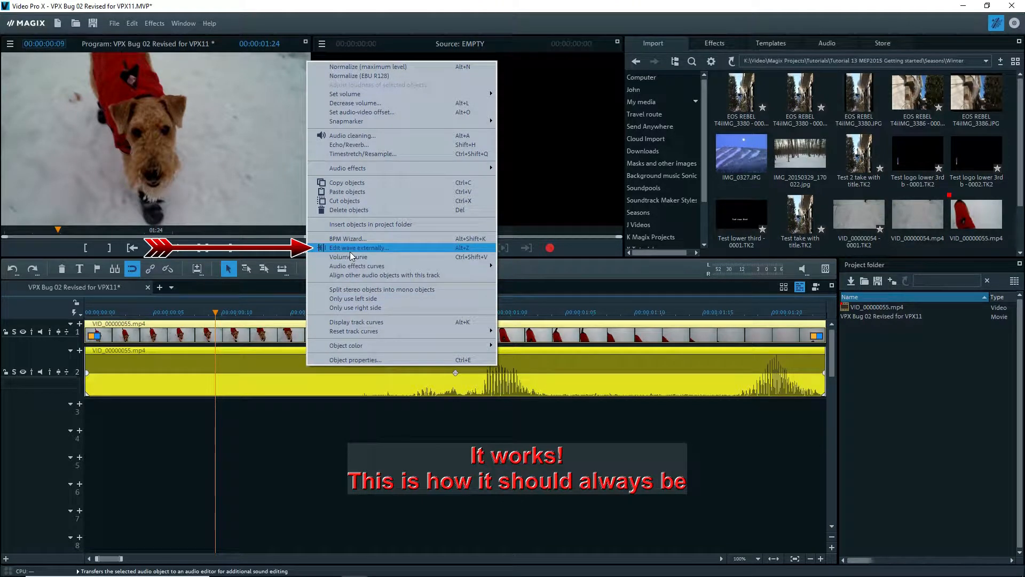
mouse_move(285, 368)
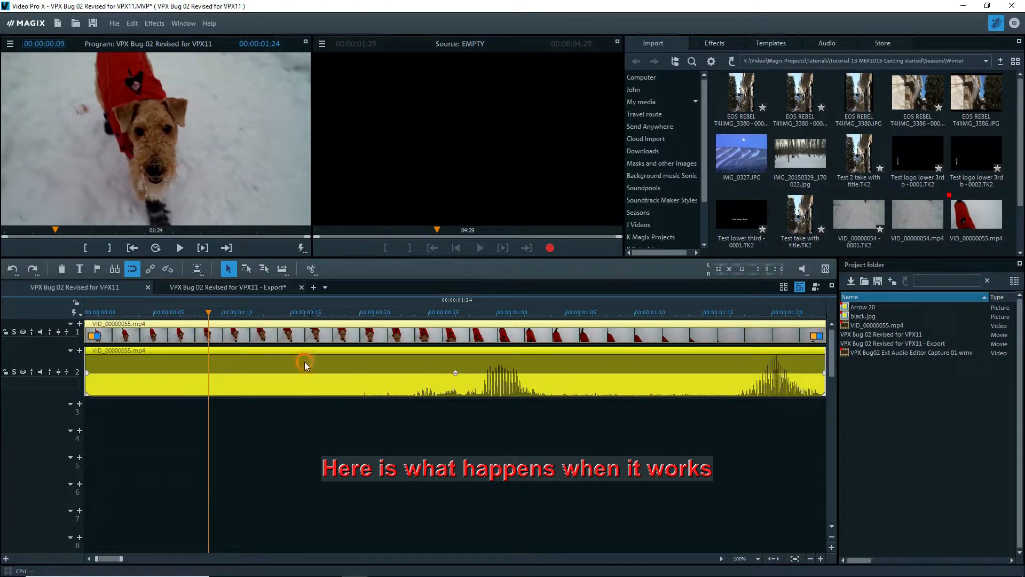
- Choose Edit wave externally from the track 2 audio clip's context menu
right_click(304, 365)
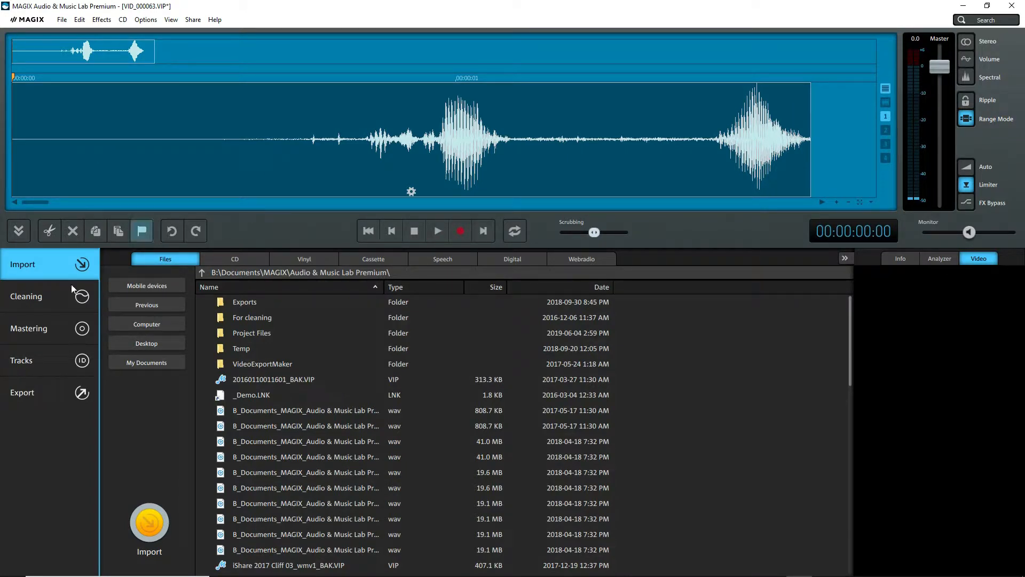
- Show Audio & Music Lab Premium's Mastering effects and open the Reverb settings
left_click(29, 328)
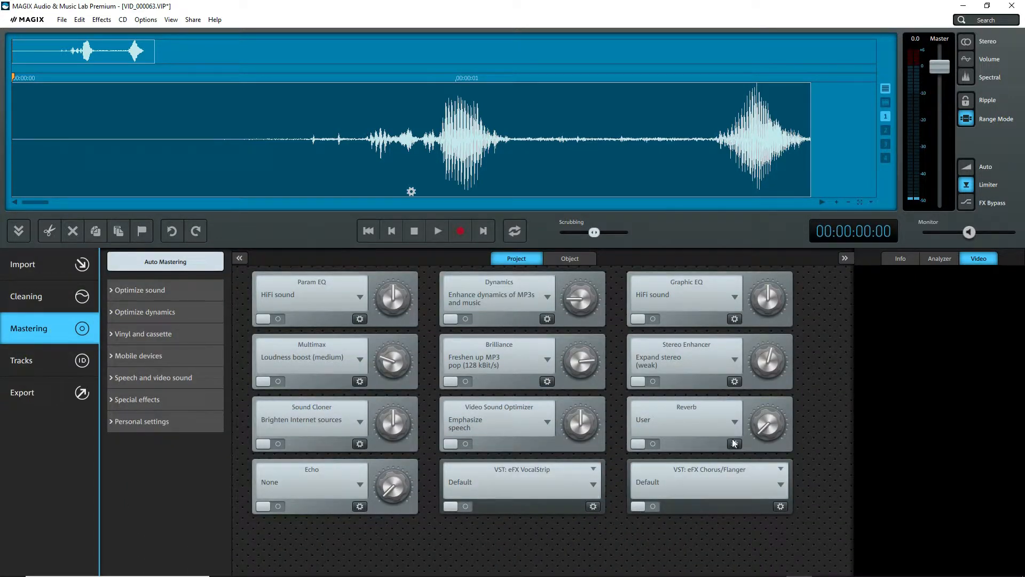
mouse_move(739, 452)
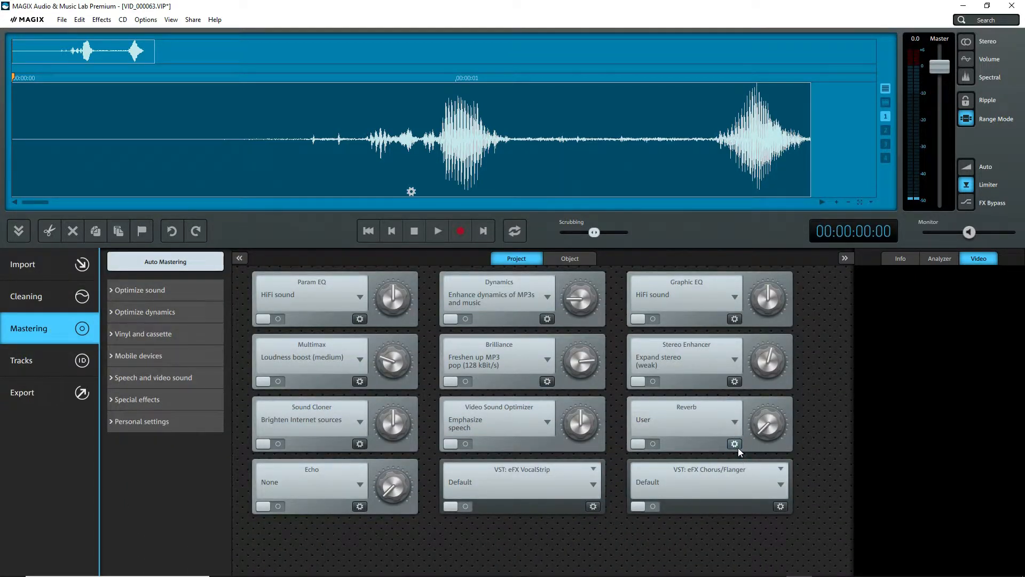
left_click(734, 443)
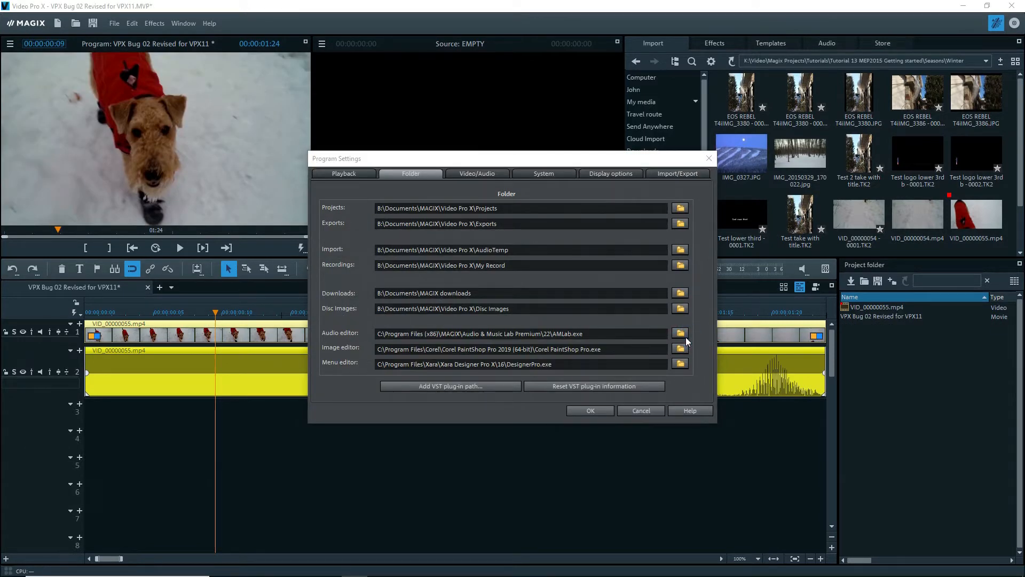
- Set Samplitude's Sam_x64.exe as audio editor and check the clip's context menu
left_click(679, 333)
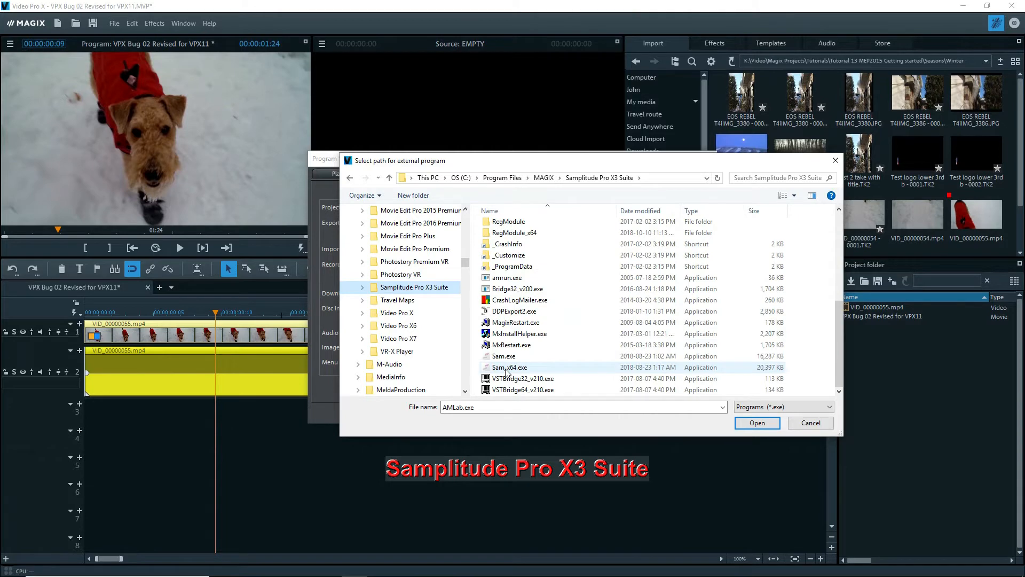
left_click(509, 367)
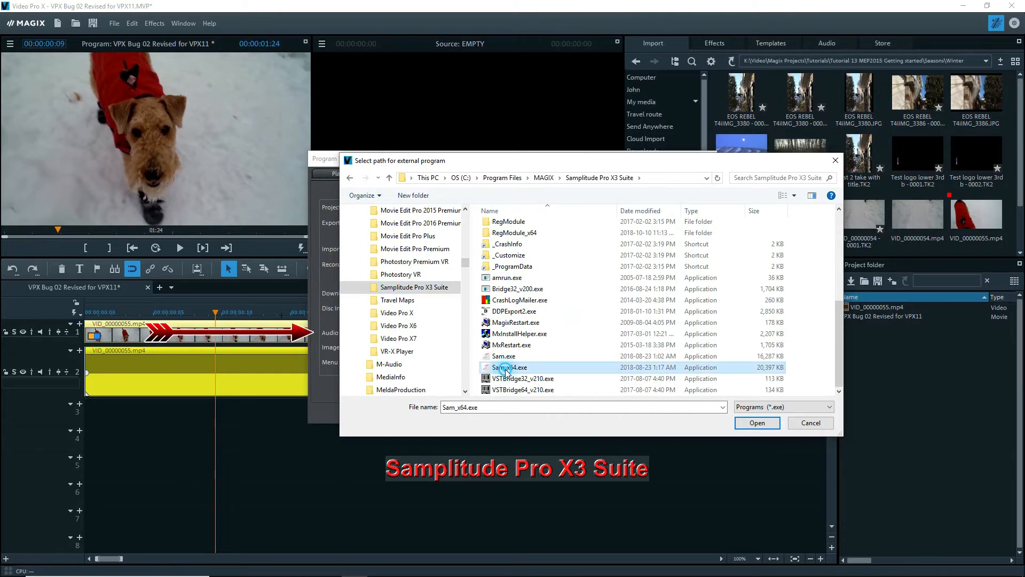
left_click(756, 422)
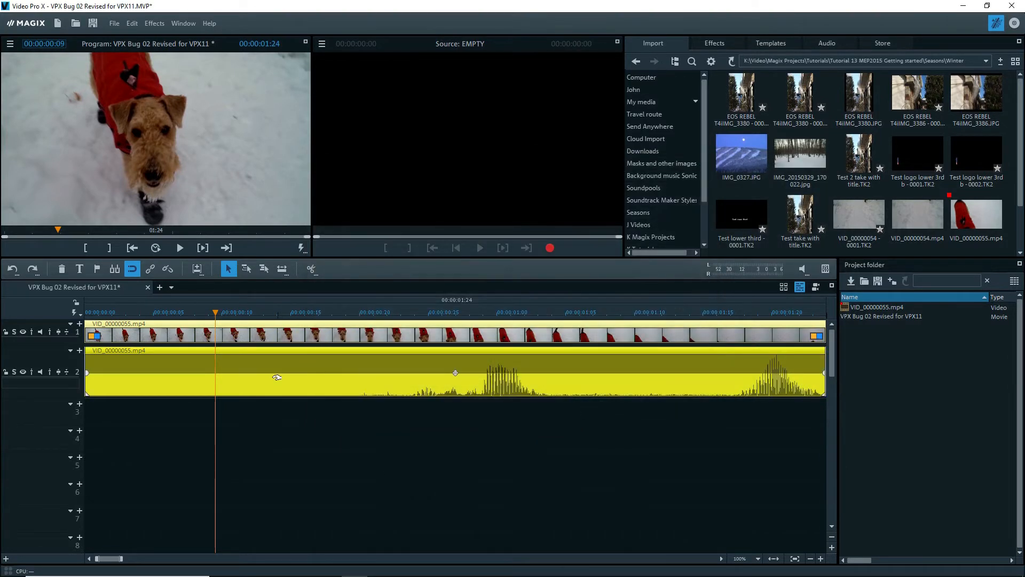
right_click(276, 376)
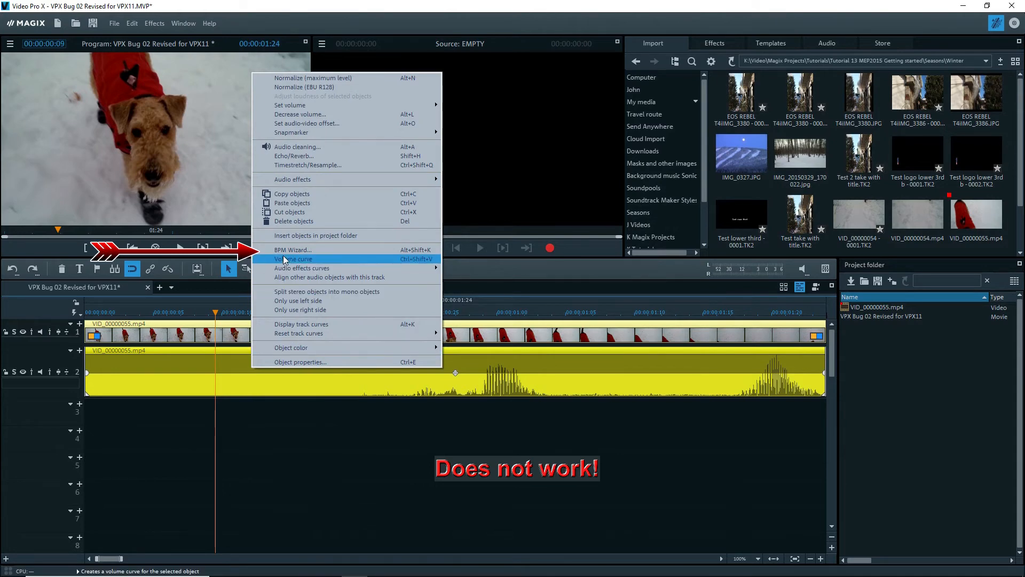
left_click(294, 259)
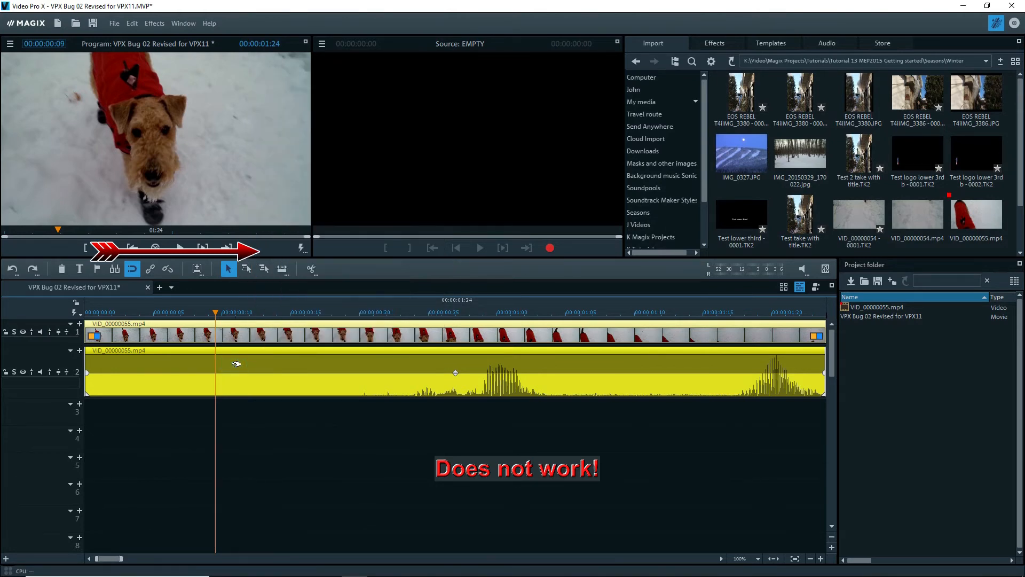